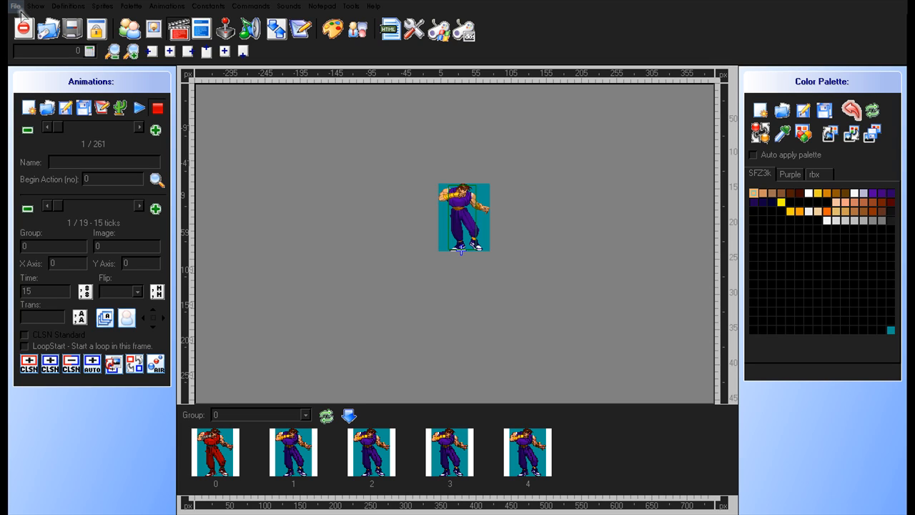
# - Open the palette editor showing Guy's purple sprite and its character colour table
pyautogui.click(14, 6)
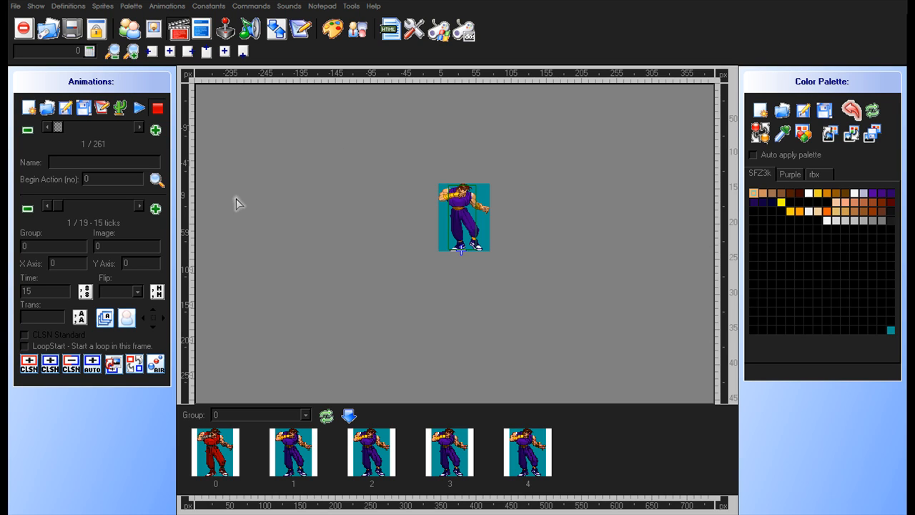
pyautogui.moveTo(215, 119)
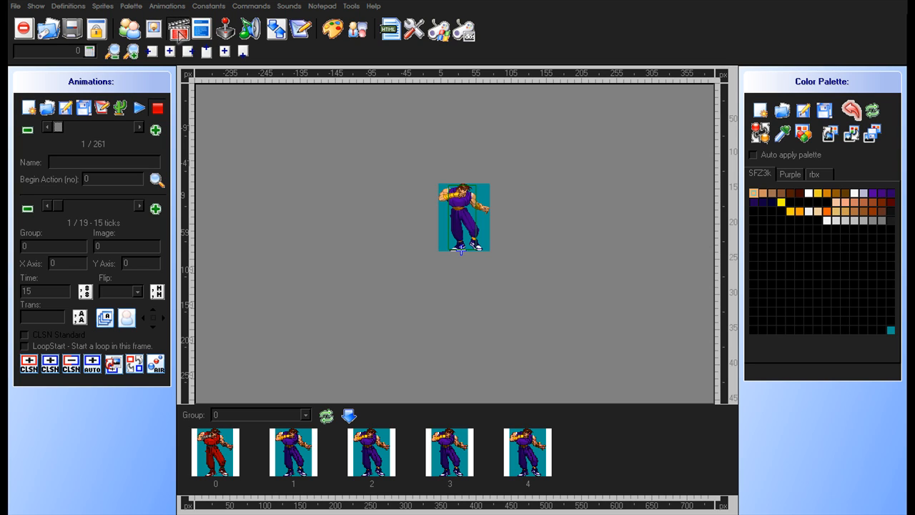
pyautogui.moveTo(222, 172)
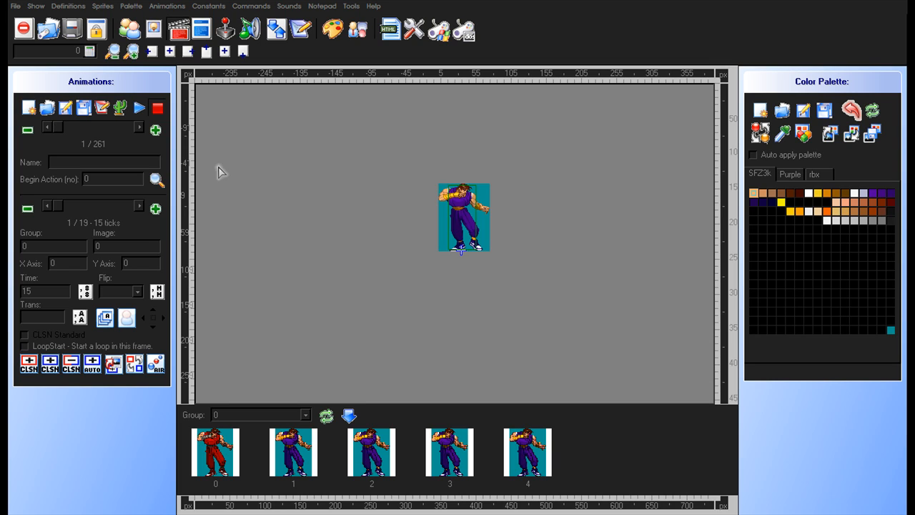
pyautogui.moveTo(168, 140)
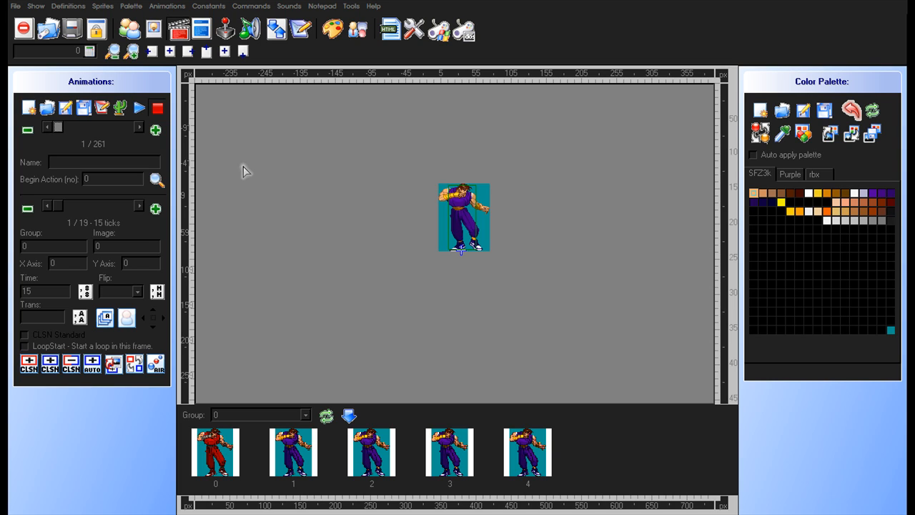
pyautogui.moveTo(273, 119)
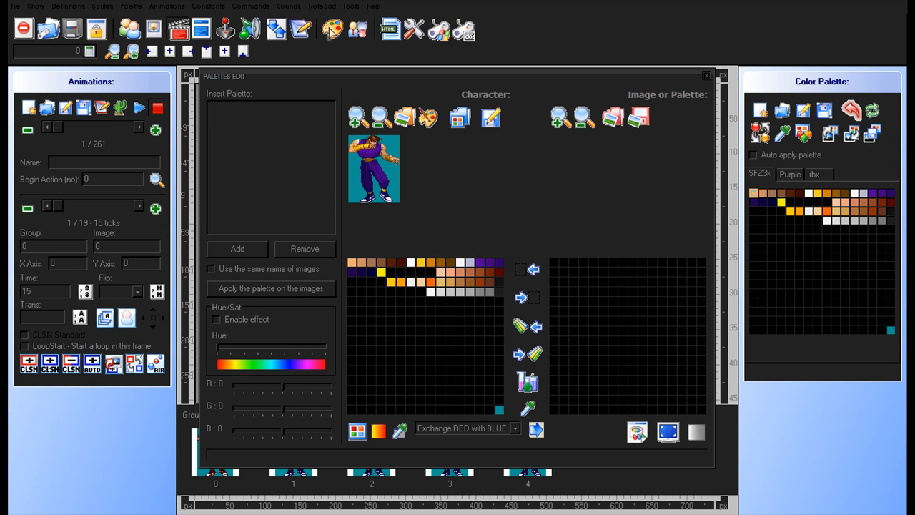
pyautogui.moveTo(339, 44)
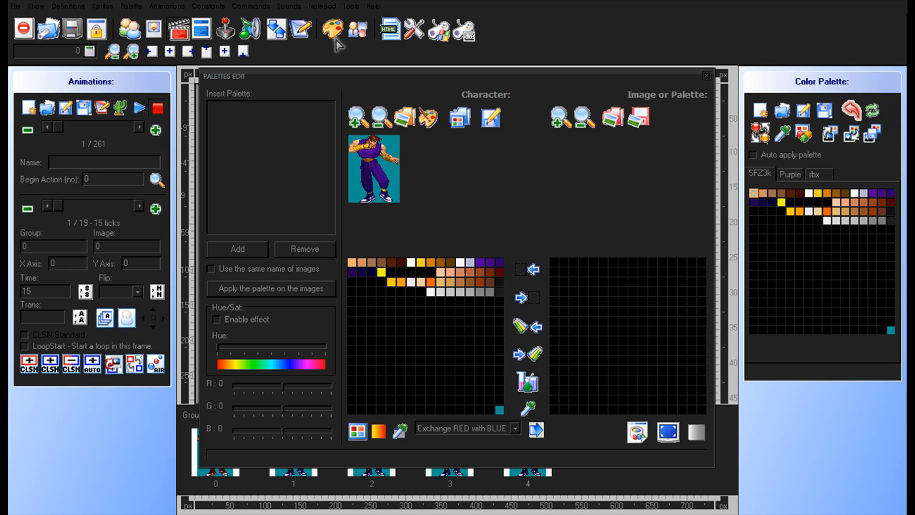
pyautogui.moveTo(392, 78)
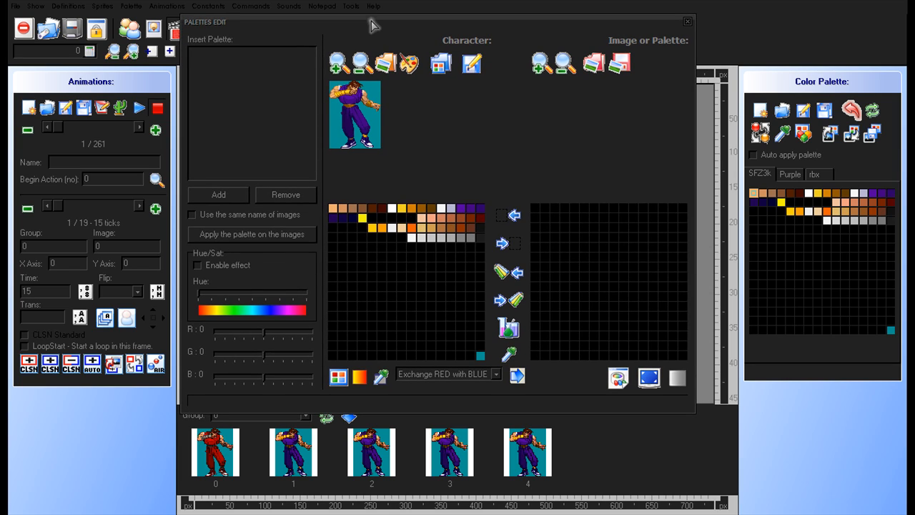
pyautogui.moveTo(346, 58)
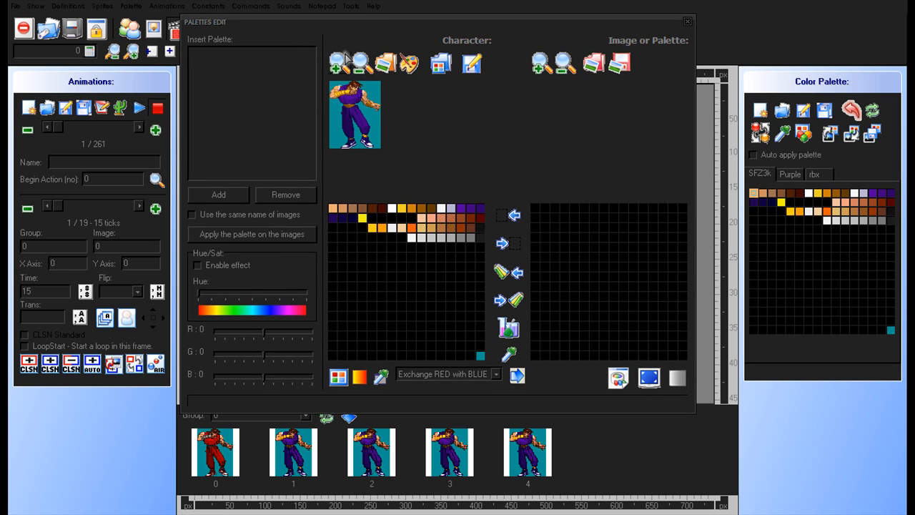
pyautogui.moveTo(331, 78)
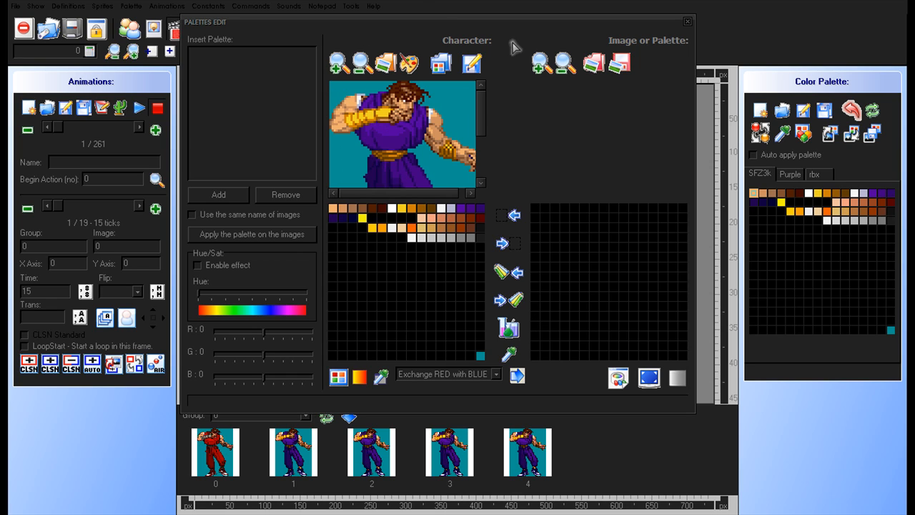
pyautogui.moveTo(445, 208)
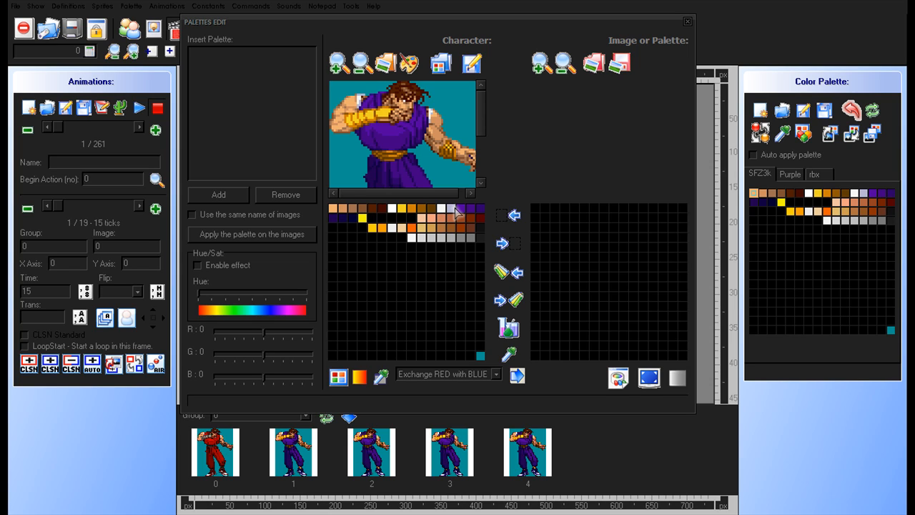
pyautogui.moveTo(407, 154)
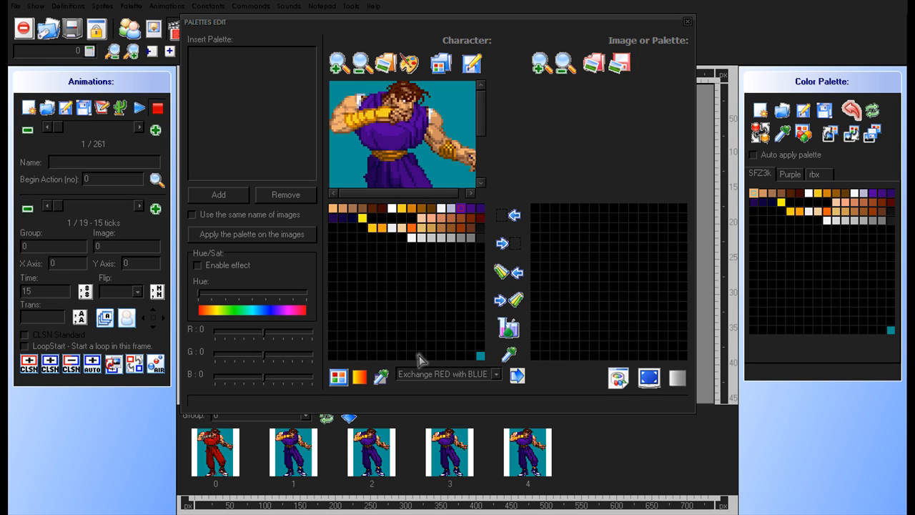
pyautogui.moveTo(501, 397)
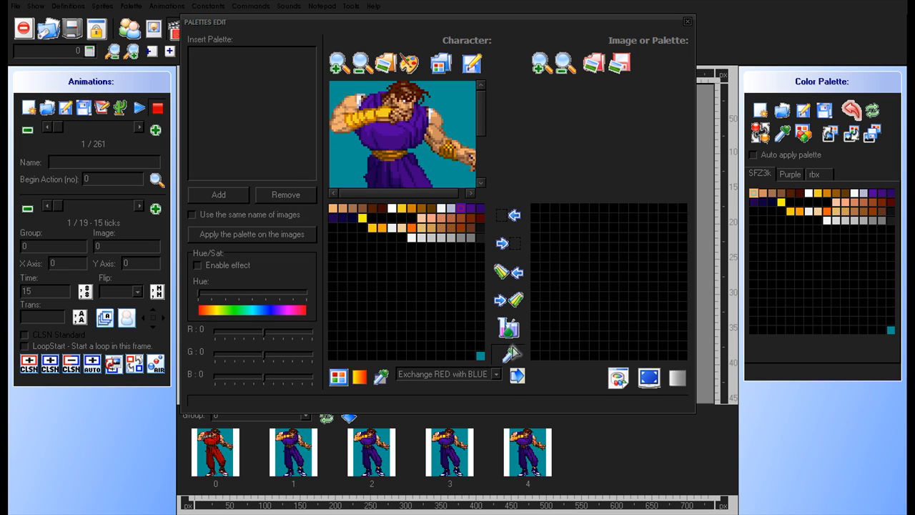
pyautogui.moveTo(392, 137)
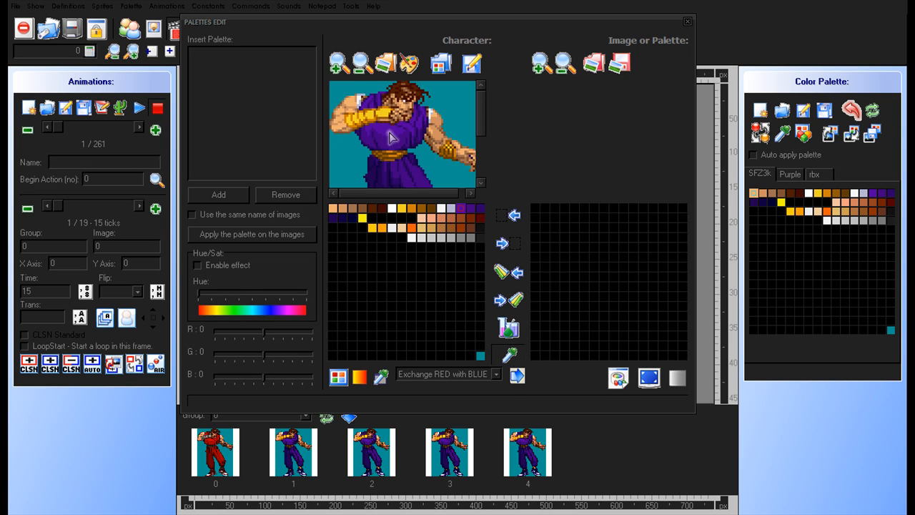
pyautogui.moveTo(462, 219)
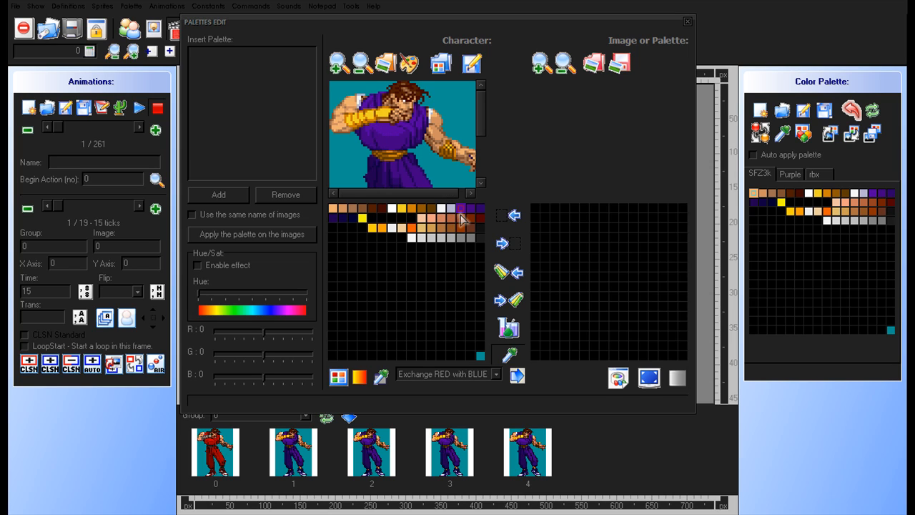
pyautogui.moveTo(480, 300)
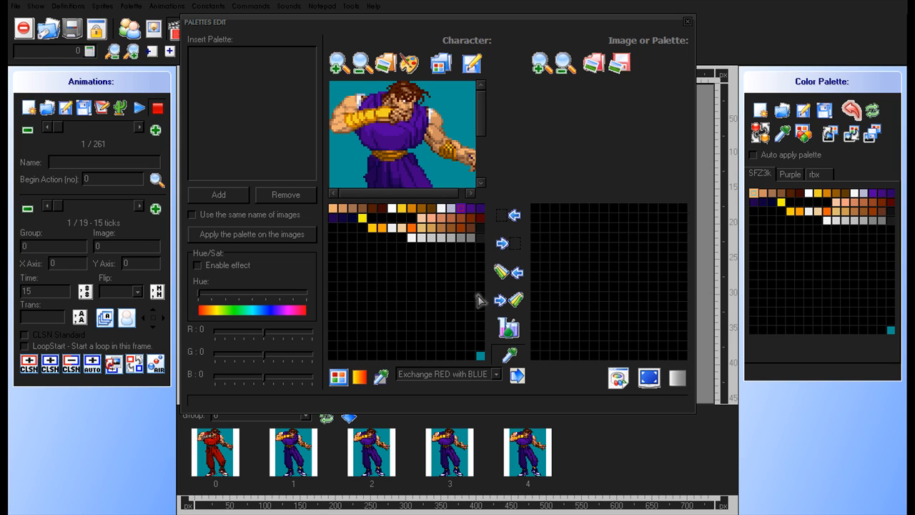
pyautogui.moveTo(468, 217)
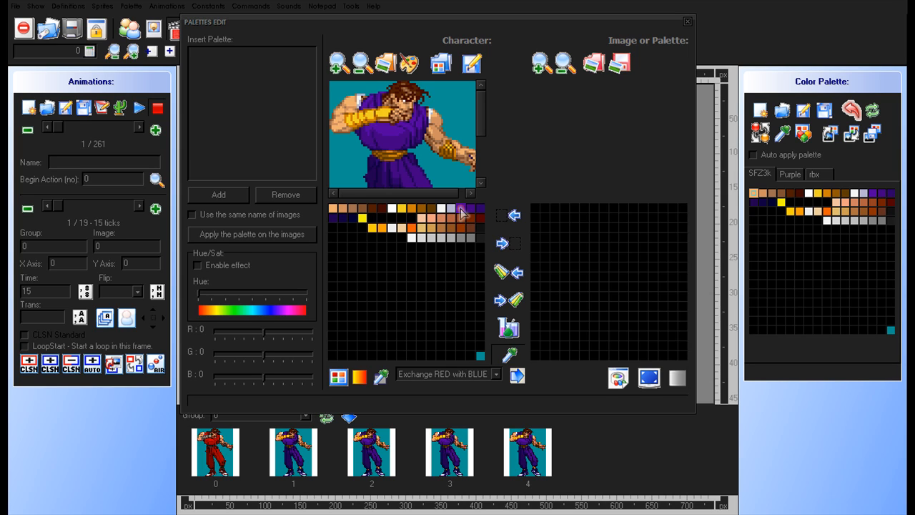
pyautogui.moveTo(336, 398)
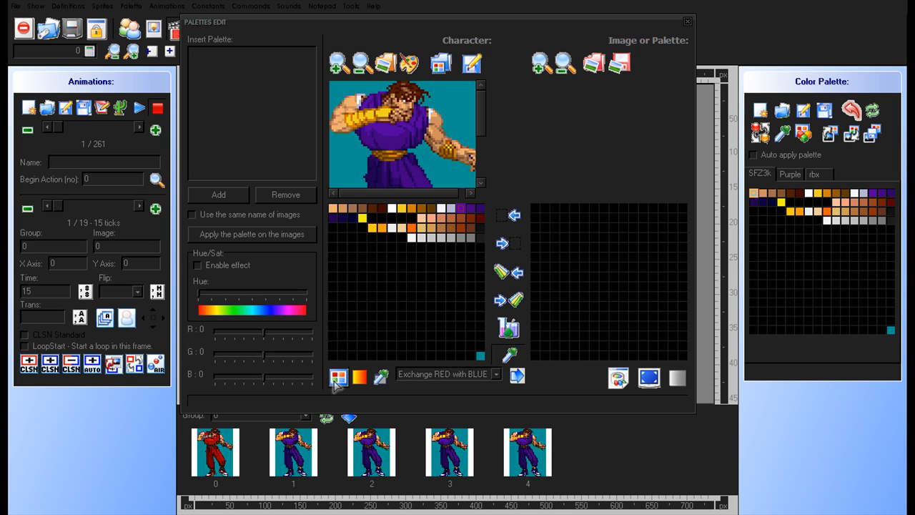
# - Set a character palette entry to dark red (Red 147, Green 13, Blue 13)
pyautogui.click(339, 377)
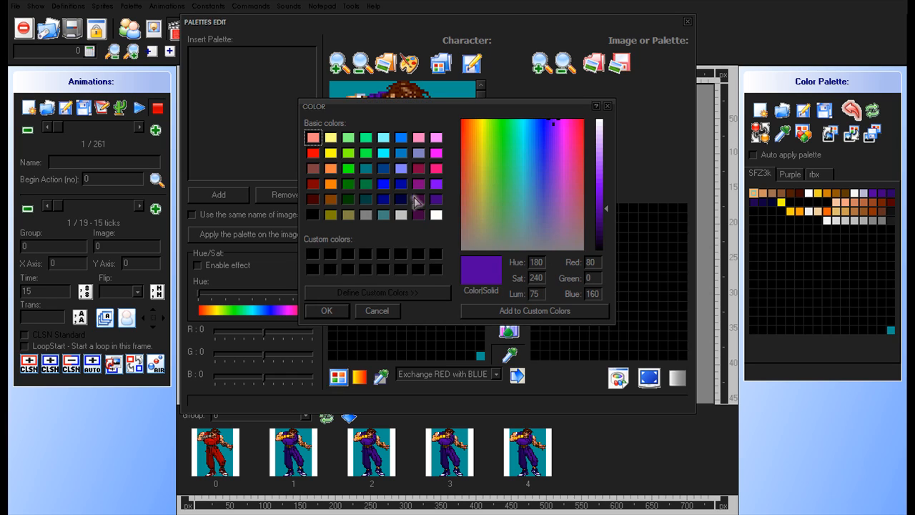
pyautogui.moveTo(538, 120)
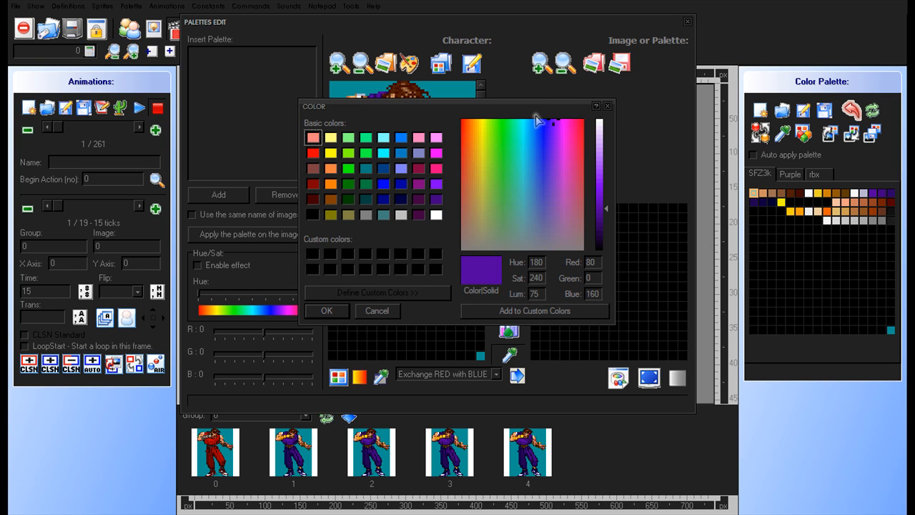
pyautogui.moveTo(586, 161)
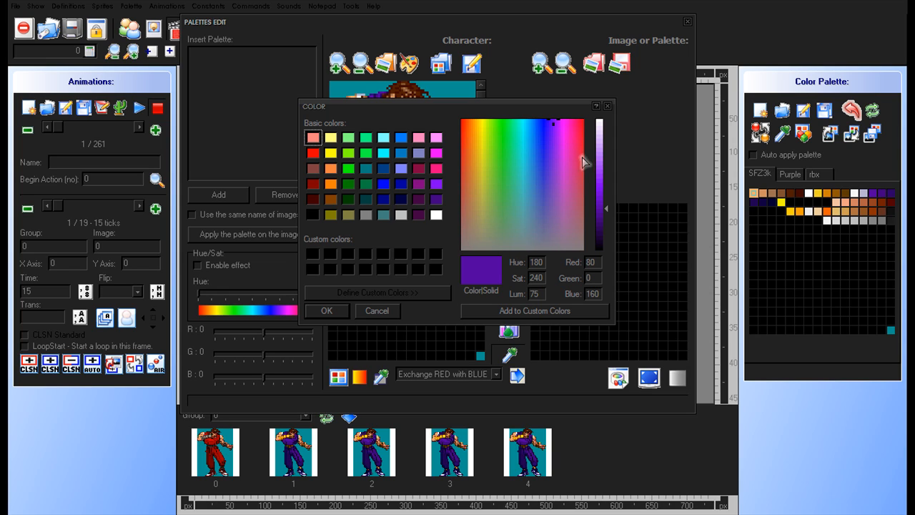
pyautogui.click(532, 189)
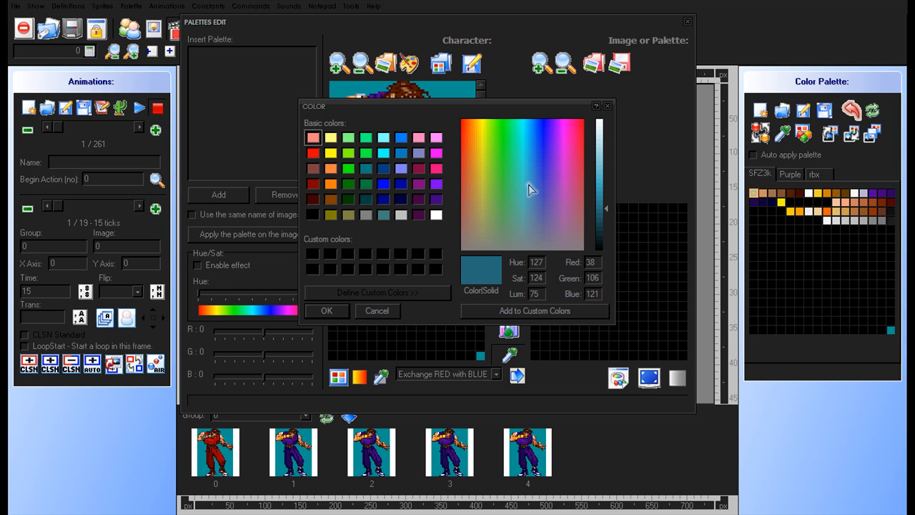
pyautogui.click(465, 217)
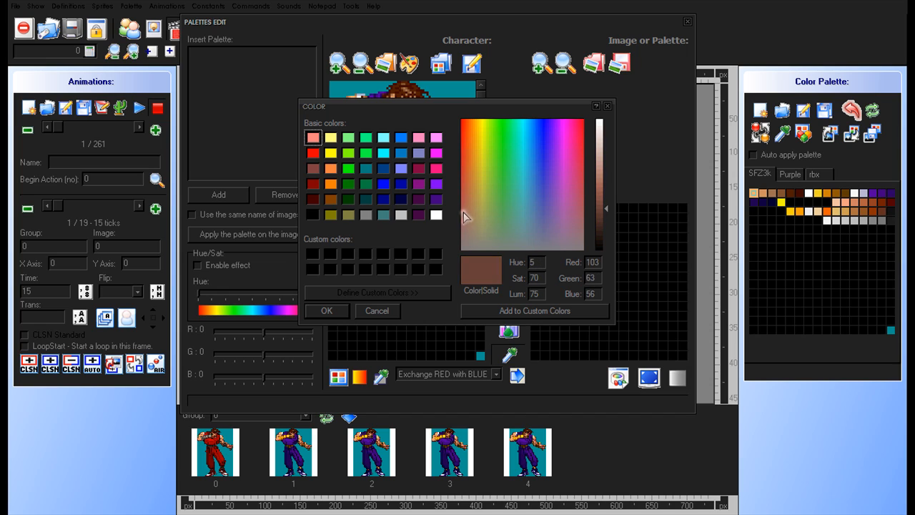
pyautogui.click(463, 145)
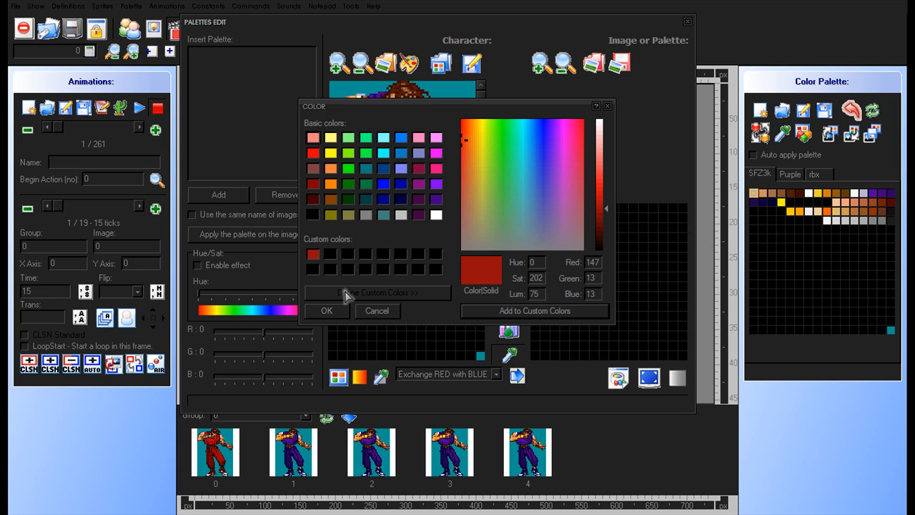
pyautogui.moveTo(330, 309)
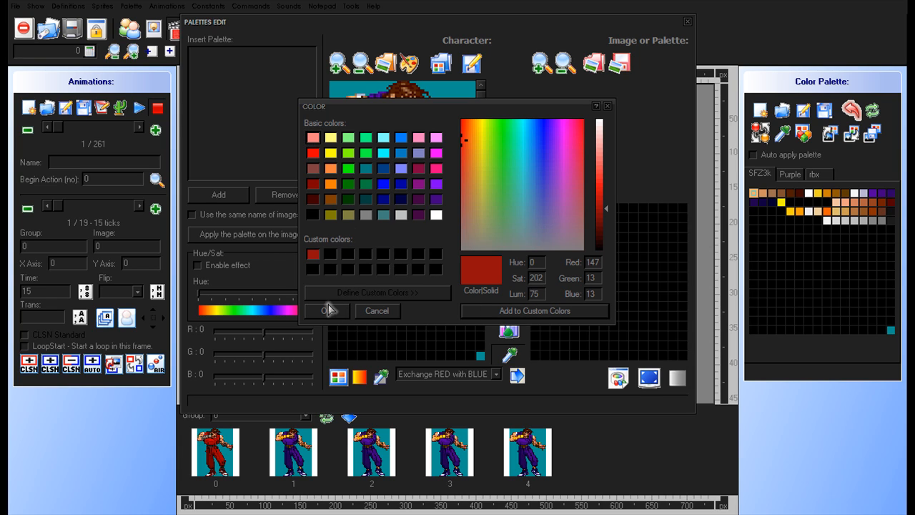
pyautogui.click(327, 310)
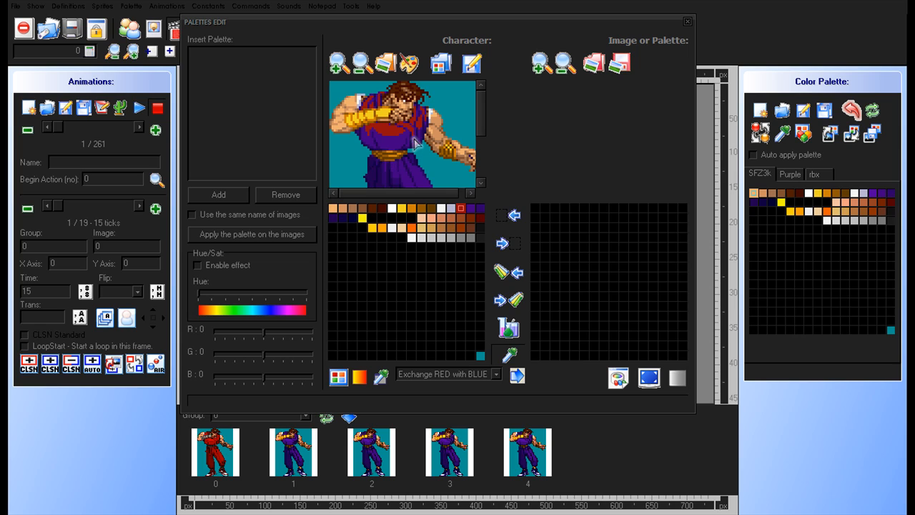
pyautogui.moveTo(386, 141)
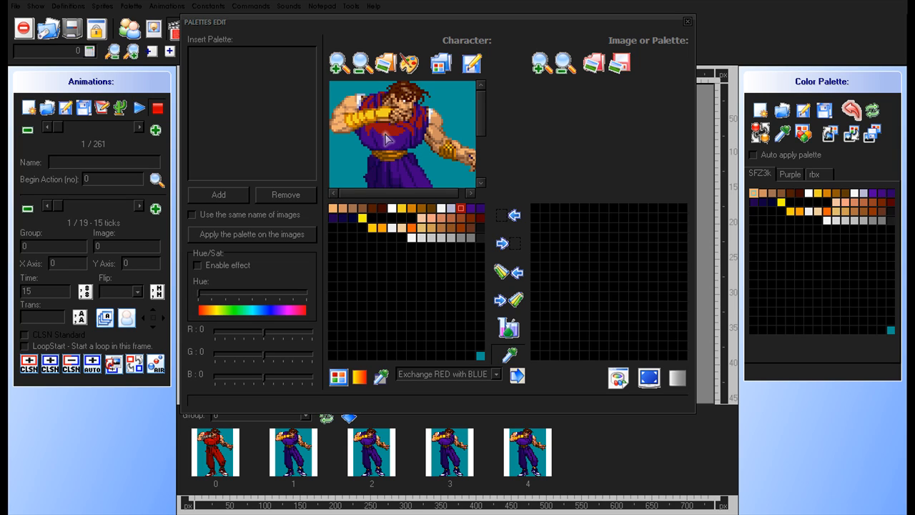
pyautogui.moveTo(388, 139)
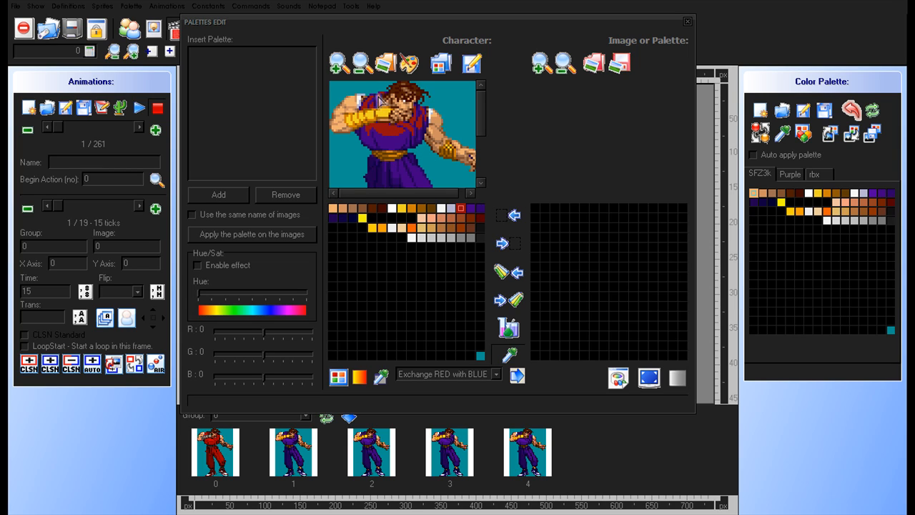
pyautogui.moveTo(457, 227)
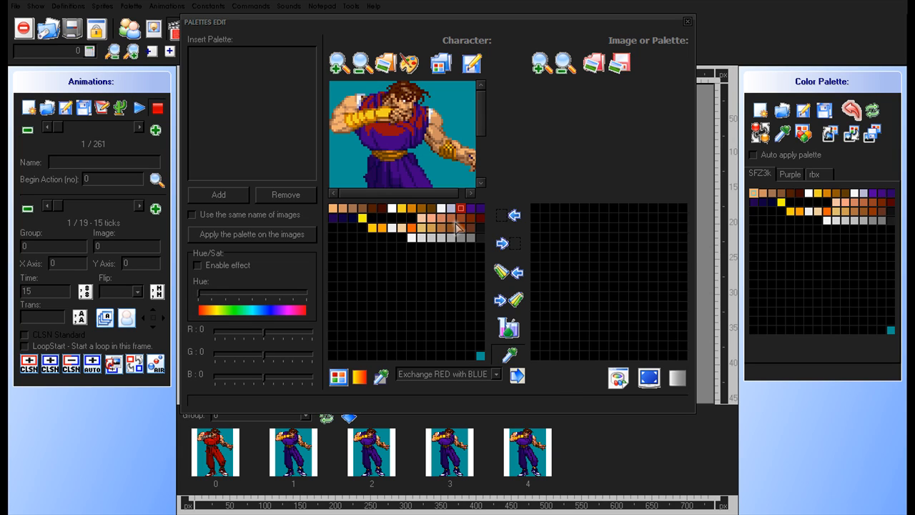
pyautogui.moveTo(371, 351)
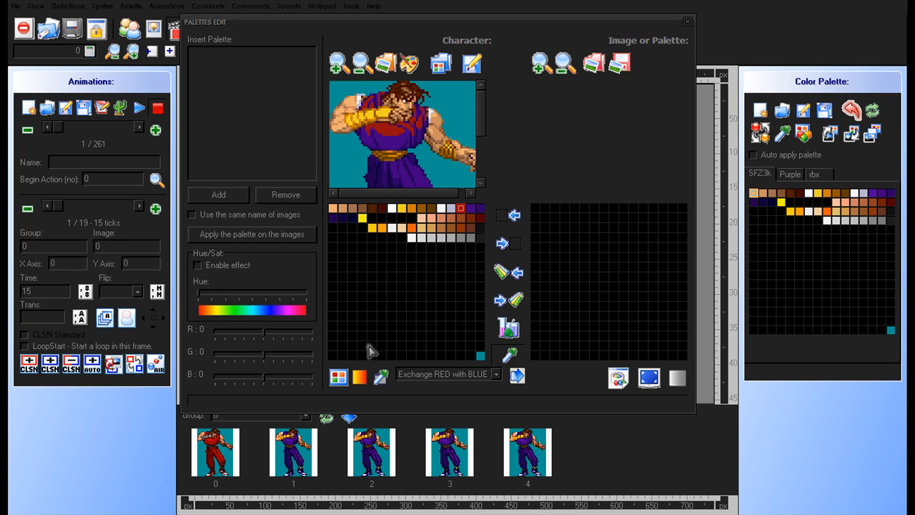
pyautogui.moveTo(487, 199)
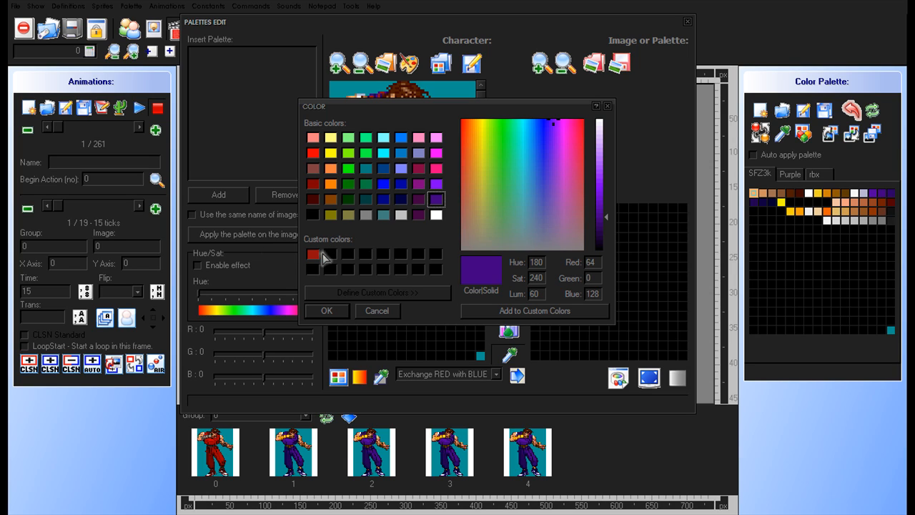
# - Lower the red's luminance to a very dark red for the purple entry
pyautogui.moveTo(600, 133); pyautogui.dragTo(599, 222)
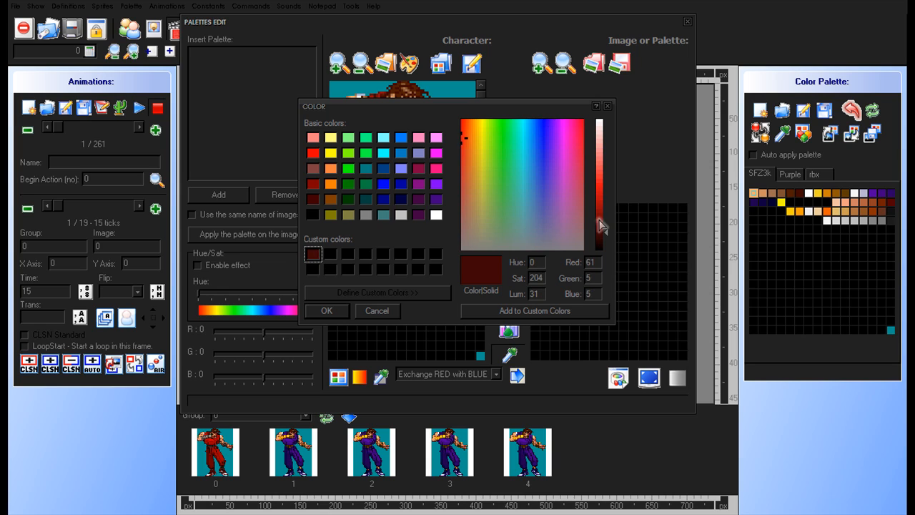
pyautogui.moveTo(606, 243)
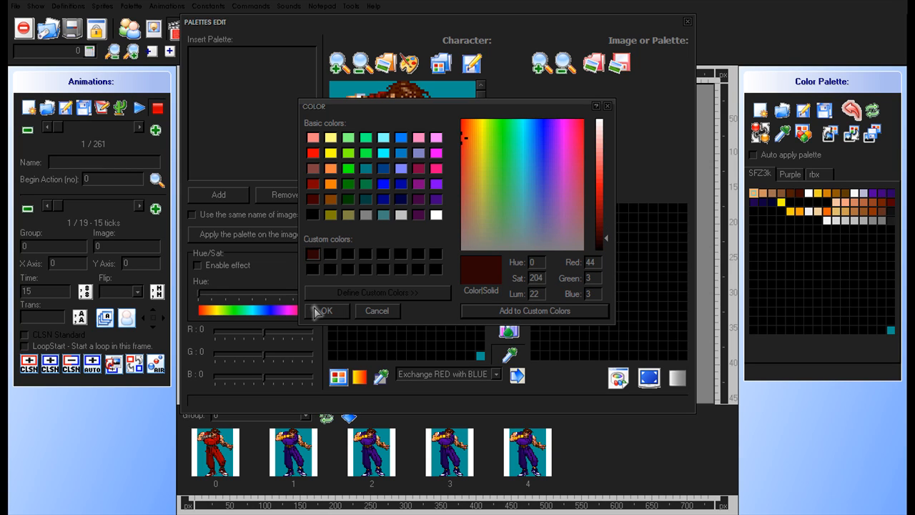
pyautogui.click(324, 310)
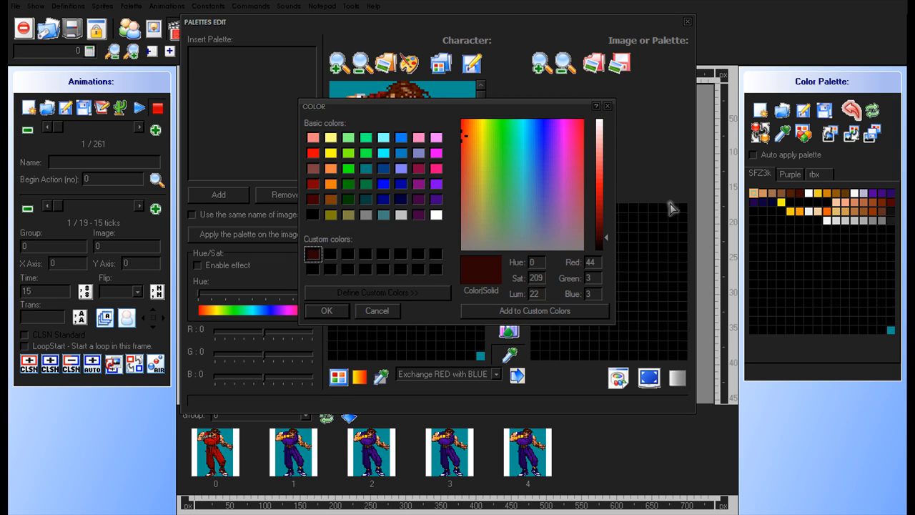
pyautogui.moveTo(603, 249)
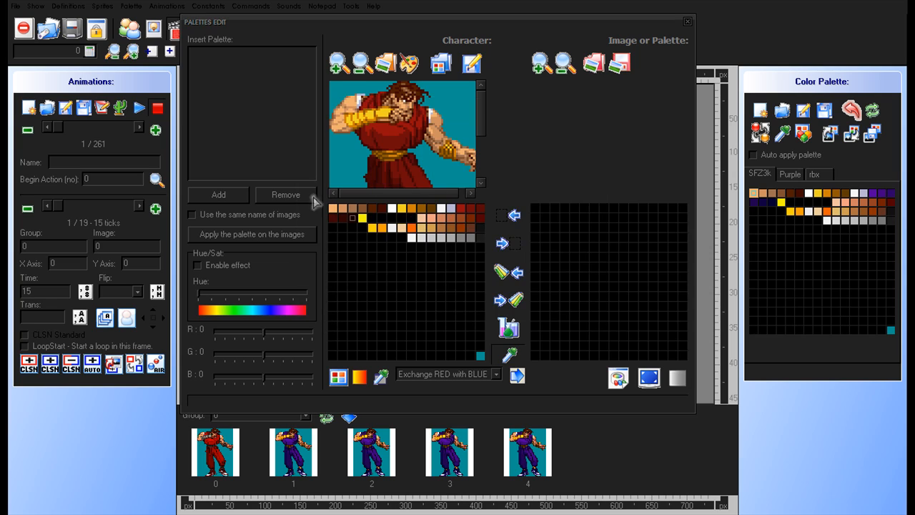
pyautogui.moveTo(361, 68)
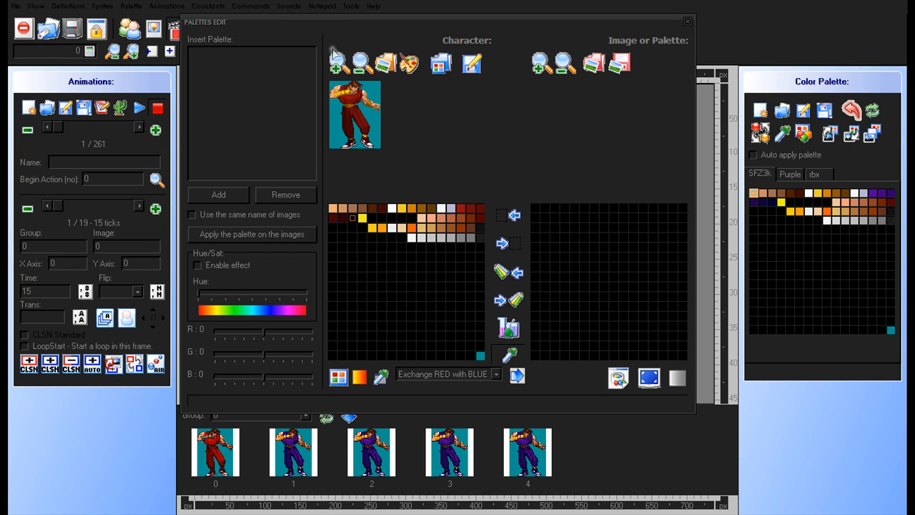
pyautogui.moveTo(338, 68)
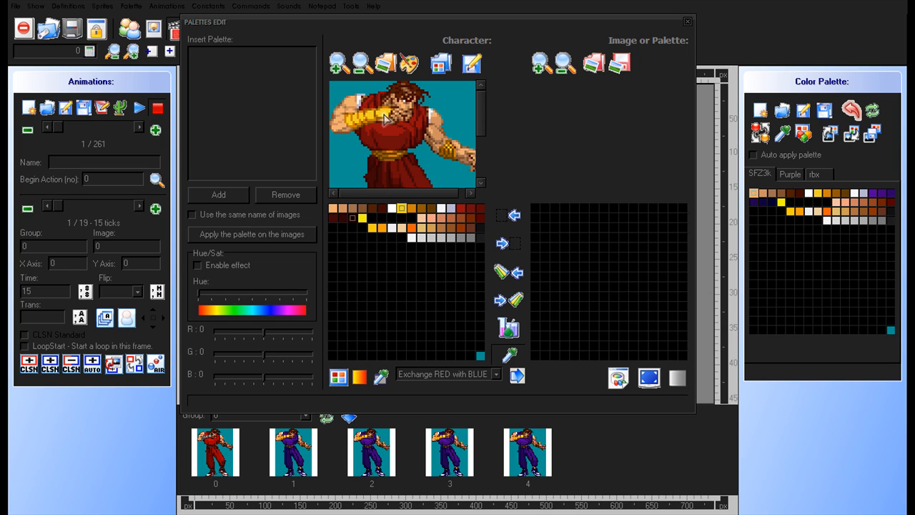
pyautogui.moveTo(400, 209)
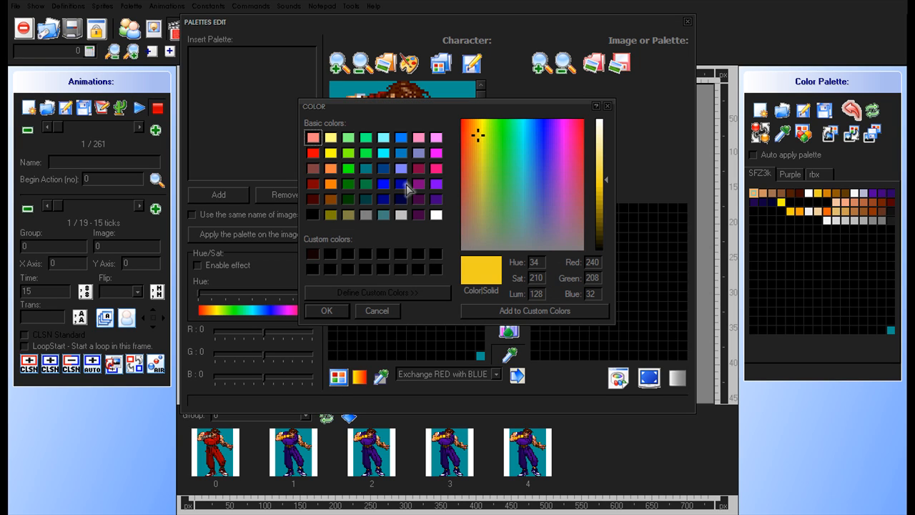
# - Replace the yellow glove colour with near-black grey (RGB 25, 25, 25)
pyautogui.click(313, 215)
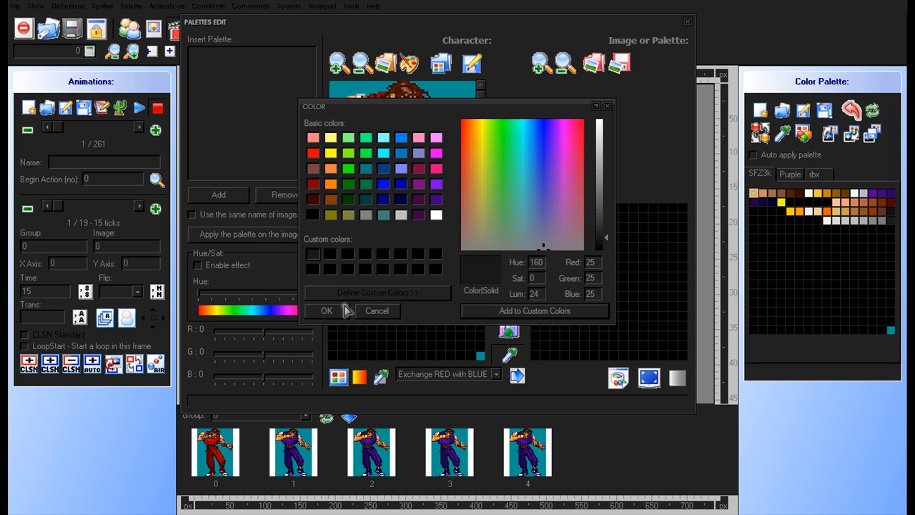
pyautogui.click(326, 310)
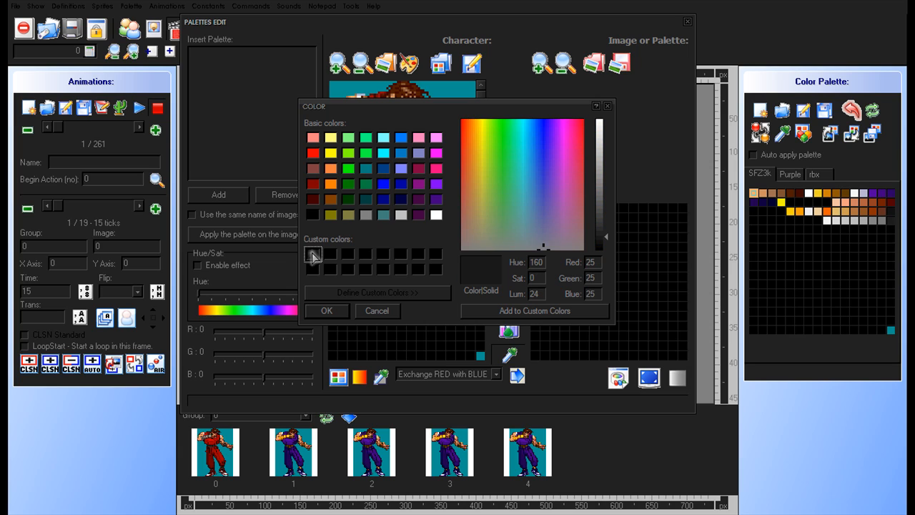
pyautogui.moveTo(466, 231)
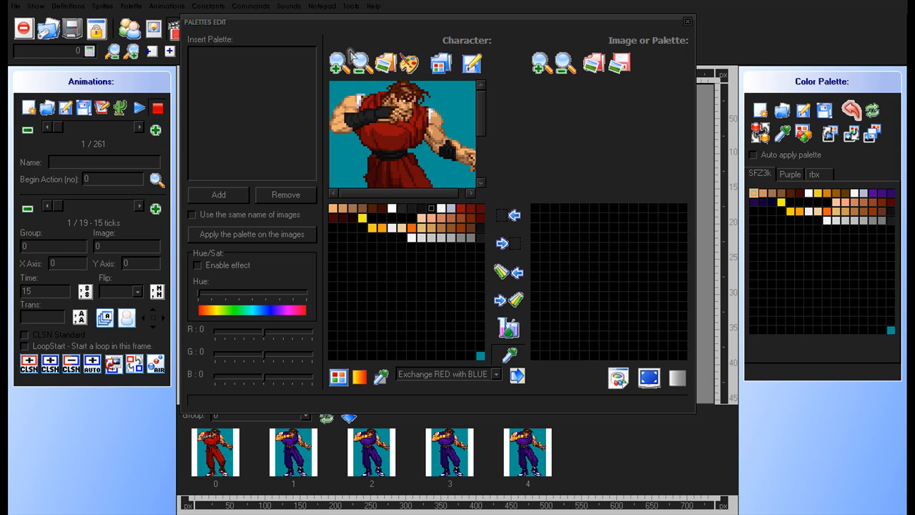
# - Zoom out and save the red palette as rbx.act in the guy folder
pyautogui.click(359, 63)
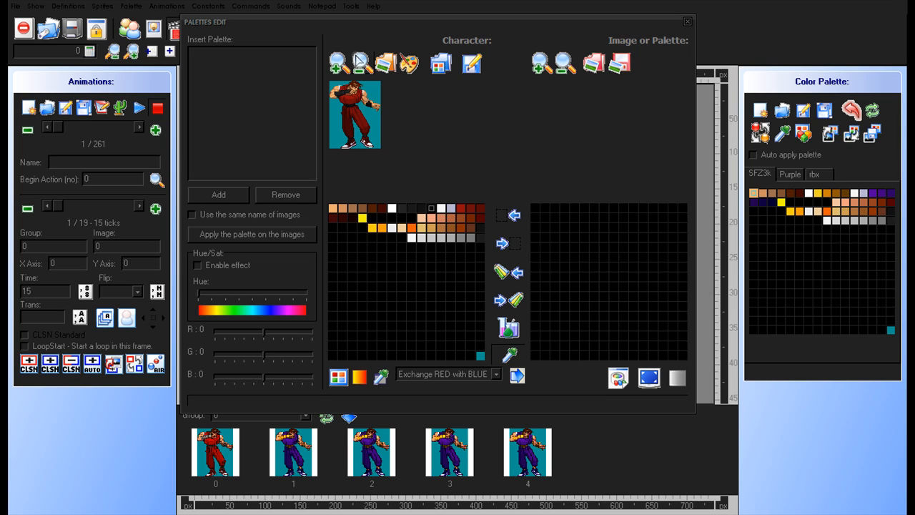
pyautogui.moveTo(367, 237)
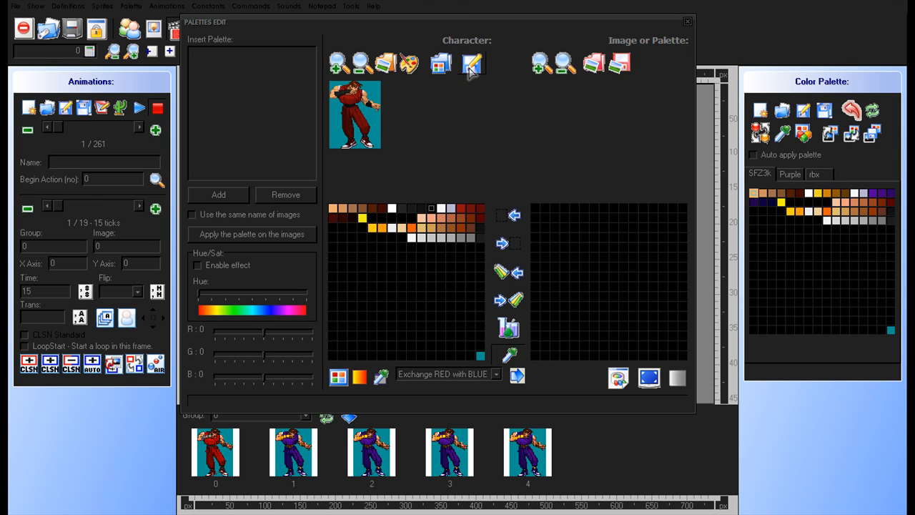
pyautogui.click(472, 64)
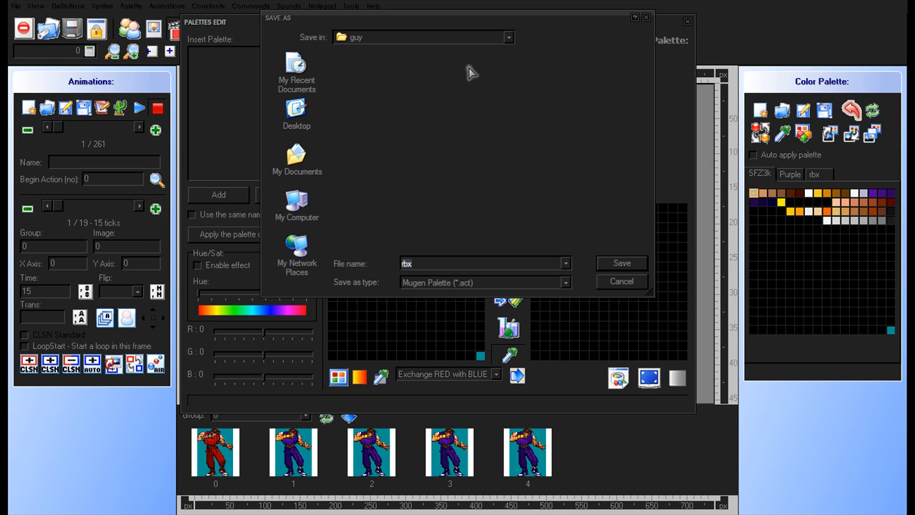
pyautogui.moveTo(585, 295)
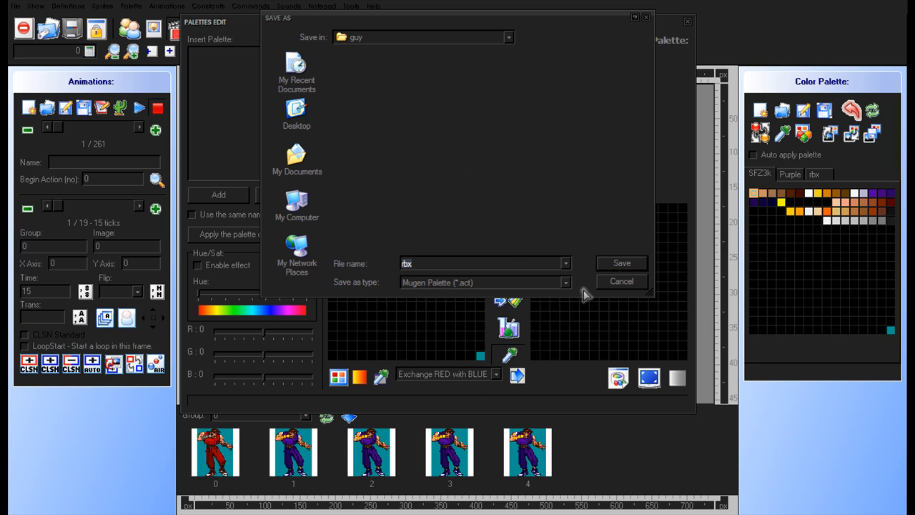
pyautogui.click(620, 281)
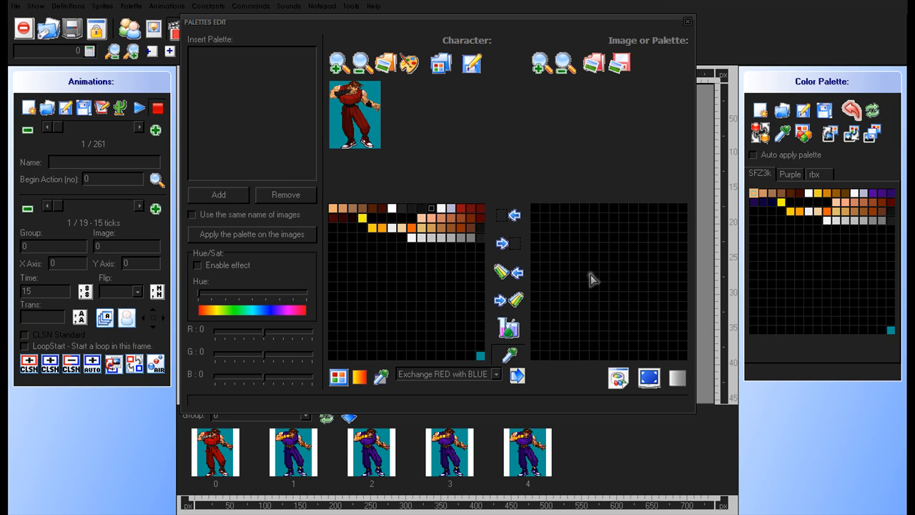
pyautogui.moveTo(651, 22)
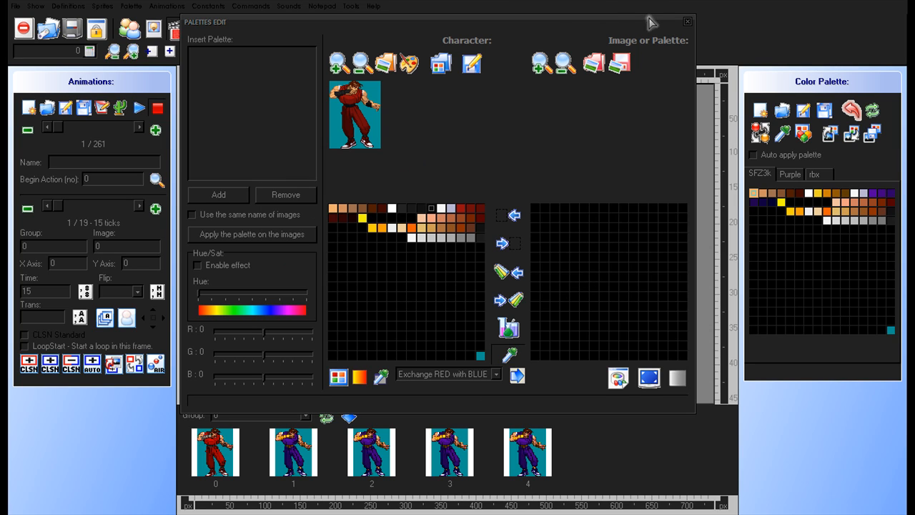
# - Close the palette editor and load rbx.act from the guy folder
pyautogui.click(686, 22)
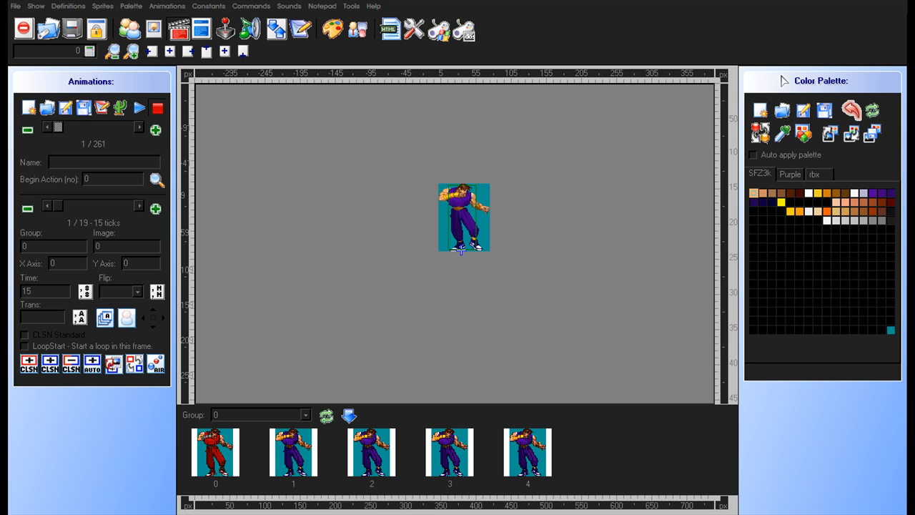
pyautogui.moveTo(790, 107)
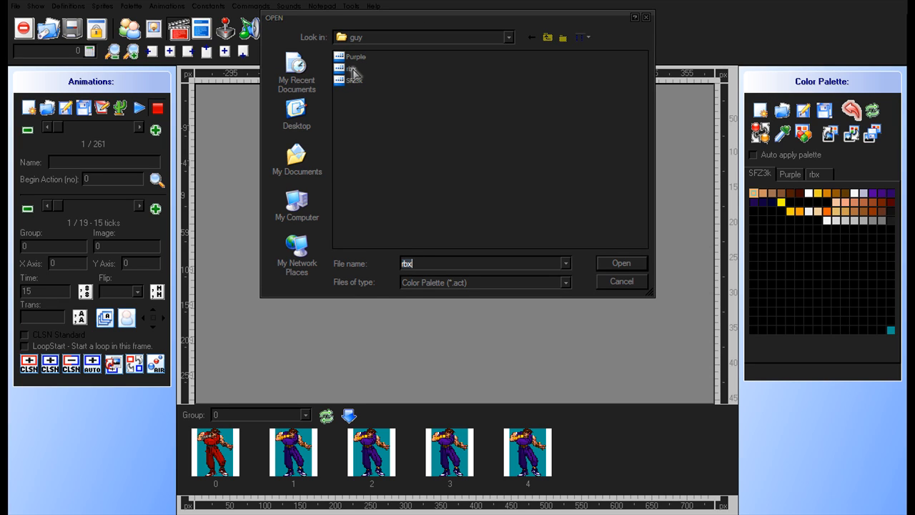
pyautogui.moveTo(352, 74)
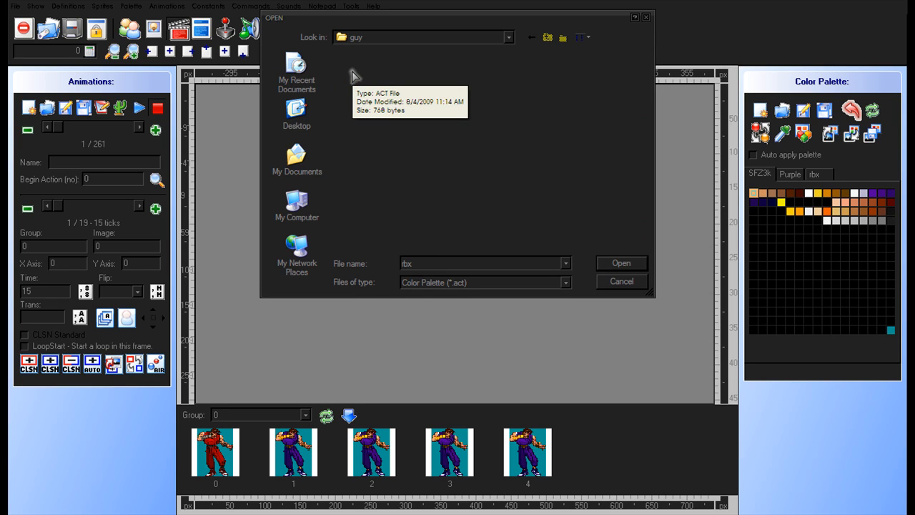
pyautogui.click(620, 263)
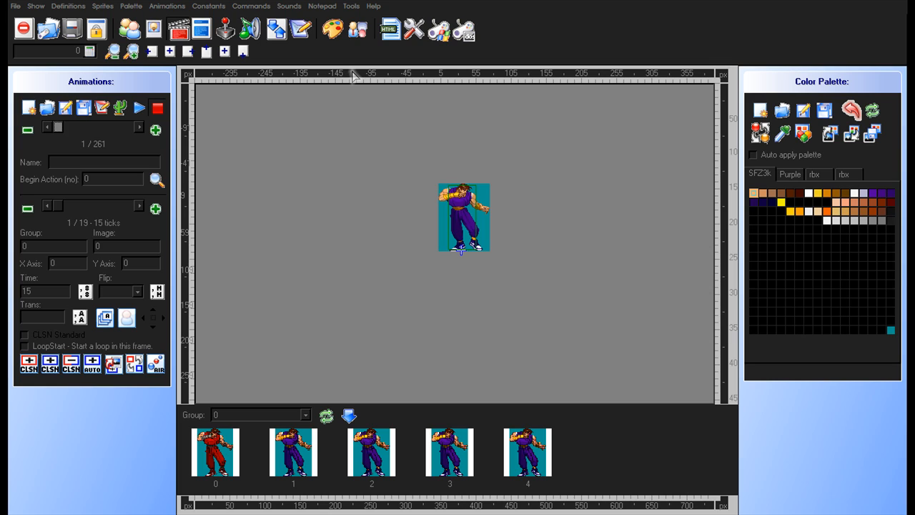
pyautogui.moveTo(490, 136)
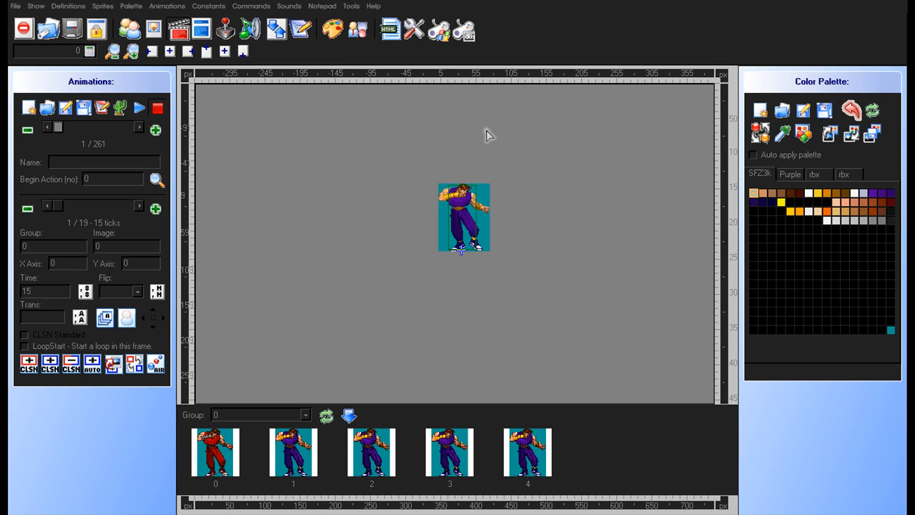
pyautogui.moveTo(585, 188)
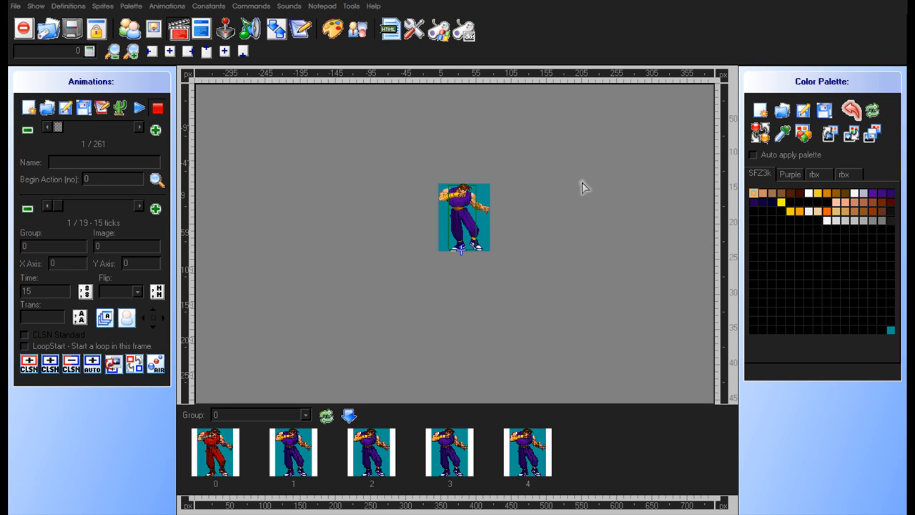
pyautogui.moveTo(728, 209)
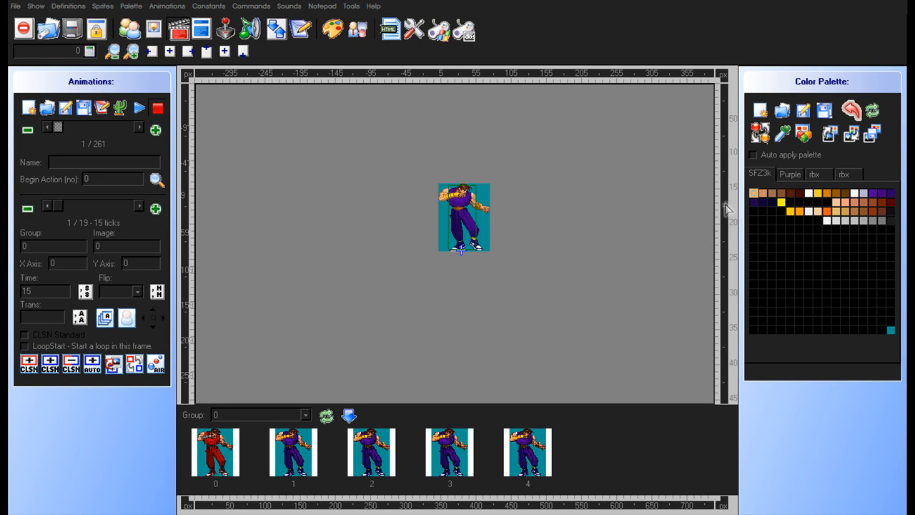
pyautogui.moveTo(767, 177)
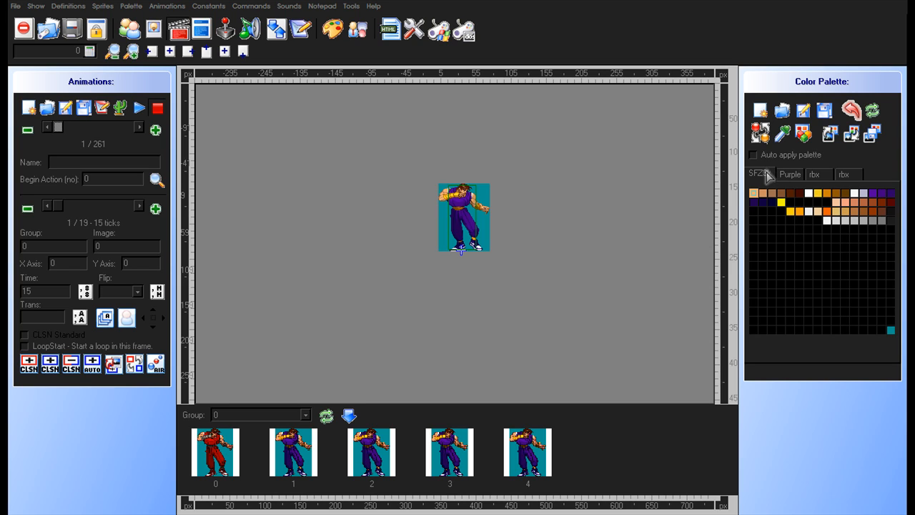
pyautogui.moveTo(848, 177)
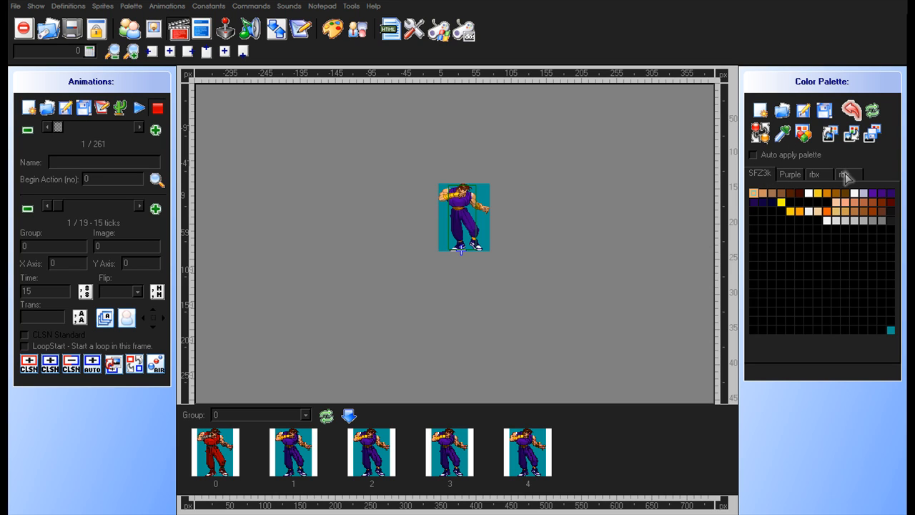
# - Apply the rbx palette to Guy and show the Definitions panel
pyautogui.click(844, 173)
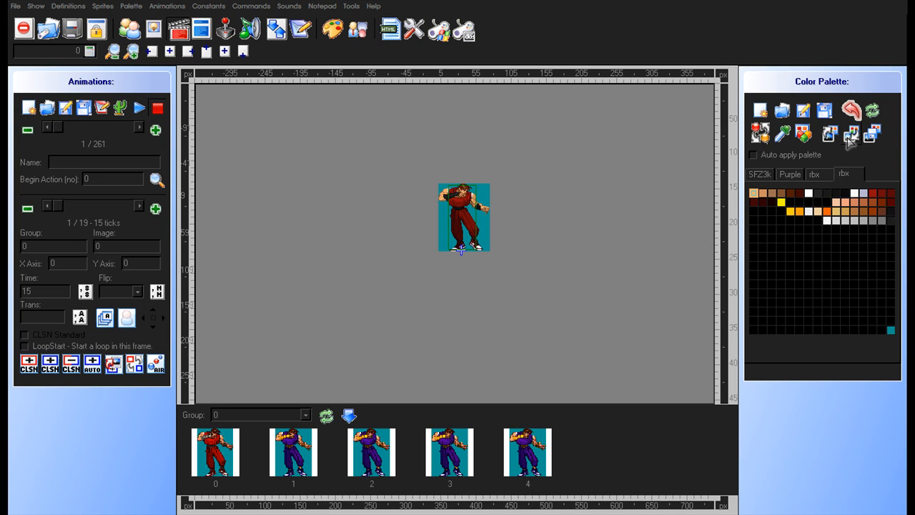
pyautogui.moveTo(678, 174)
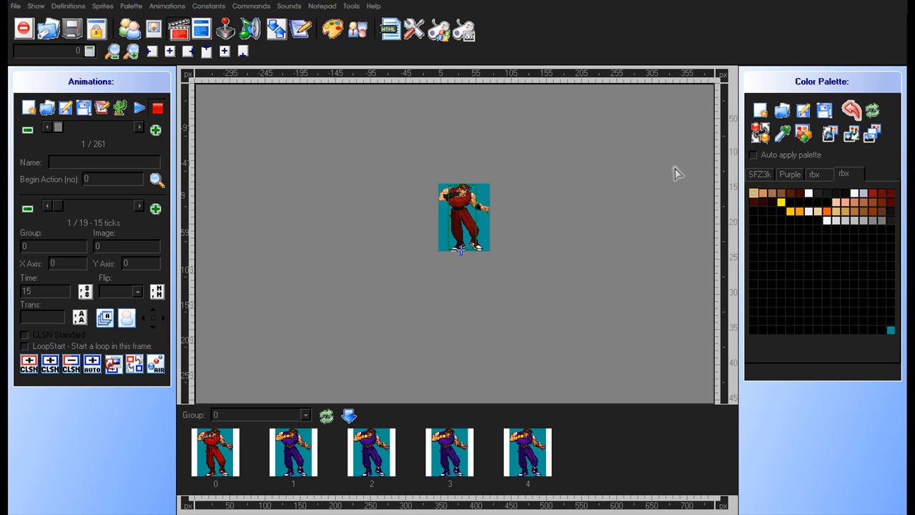
pyautogui.moveTo(500, 75)
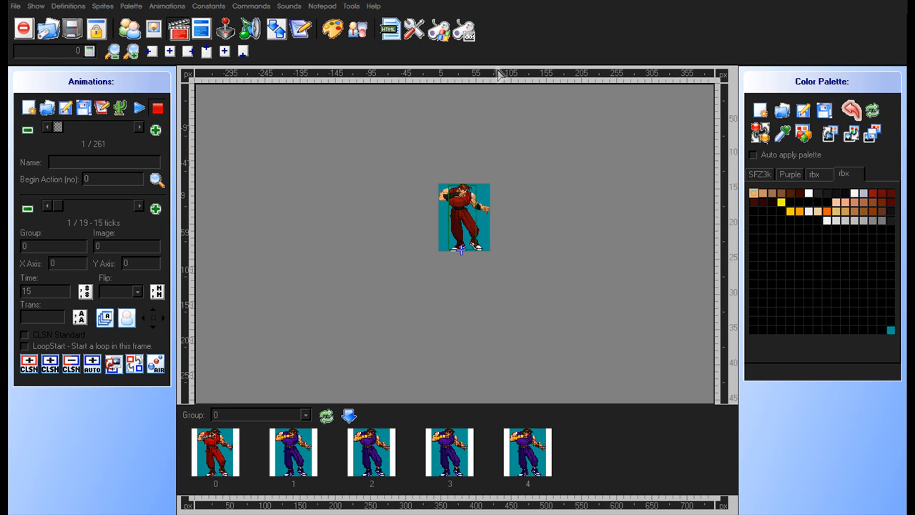
pyautogui.moveTo(91, 124)
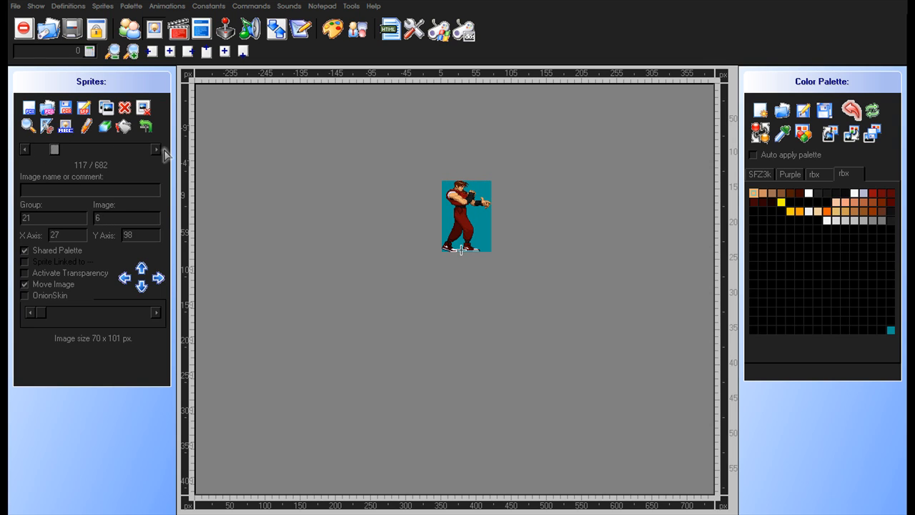
pyautogui.click(156, 149)
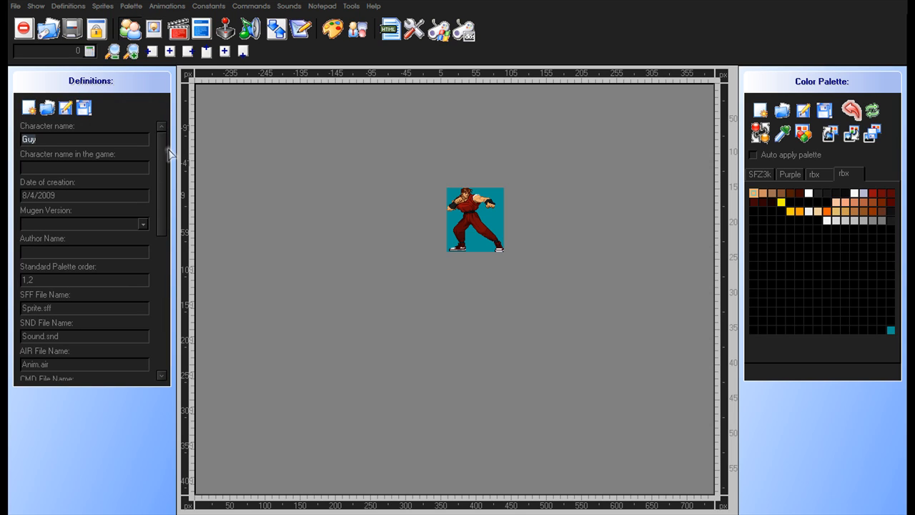
# - List rbx.act and Purple.act under ACT Palettes, with standard palette order 1,2
pyautogui.scroll(-3)
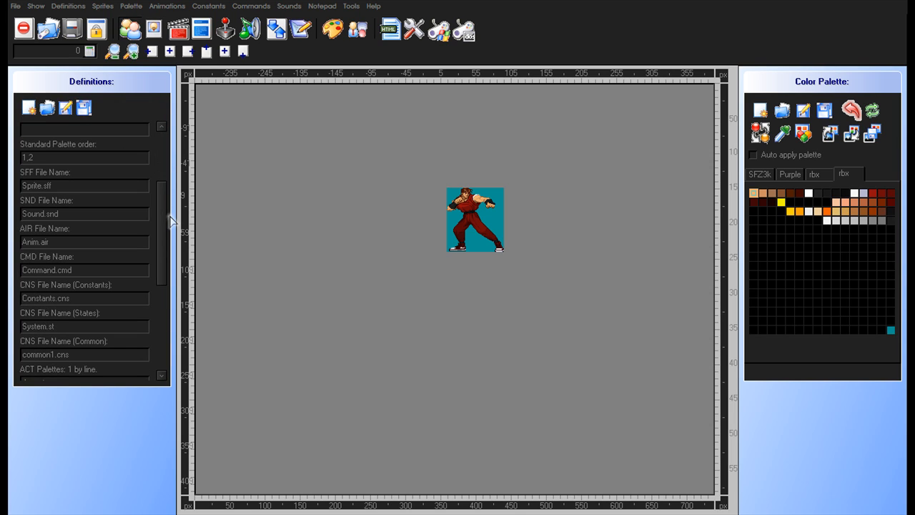
pyautogui.scroll(-3)
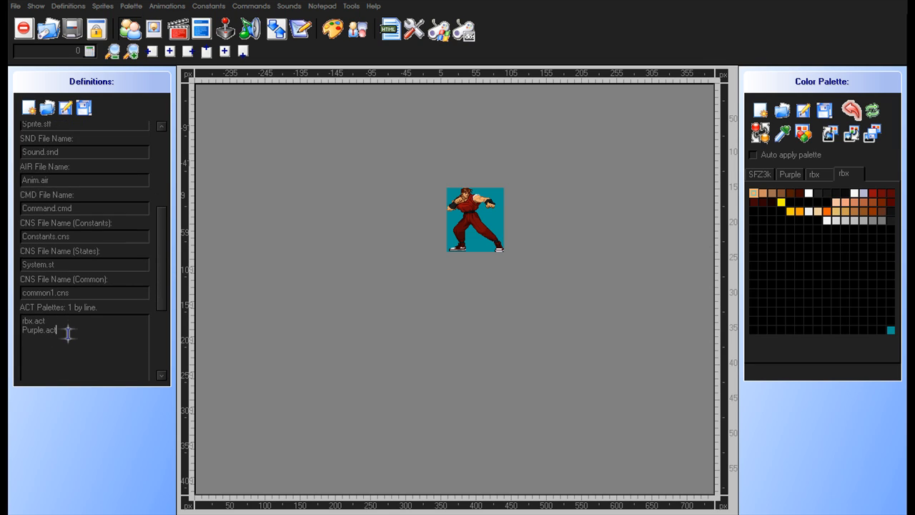
pyautogui.write('rb')
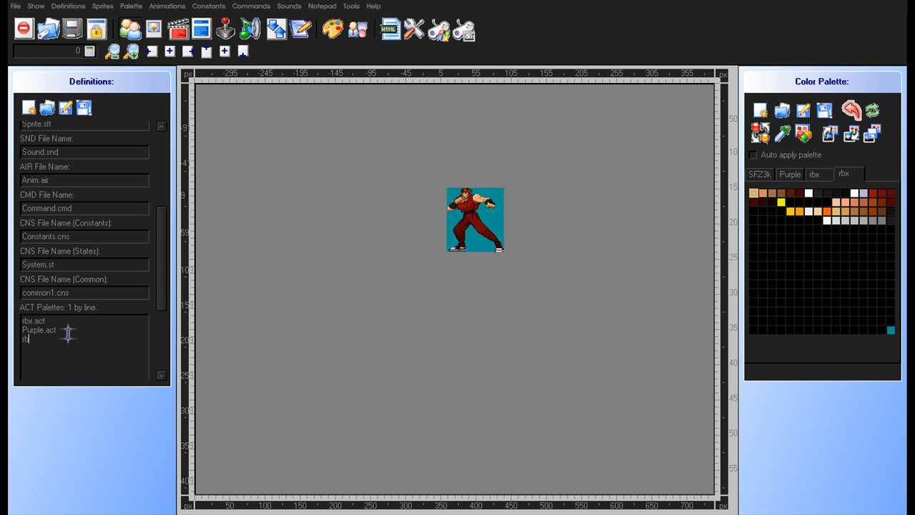
pyautogui.write('bx.act')
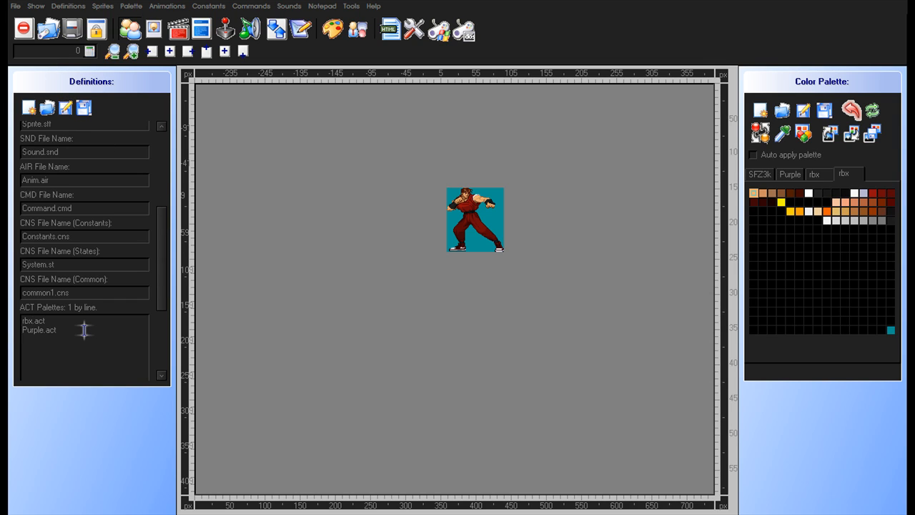
pyautogui.write('orange.act')
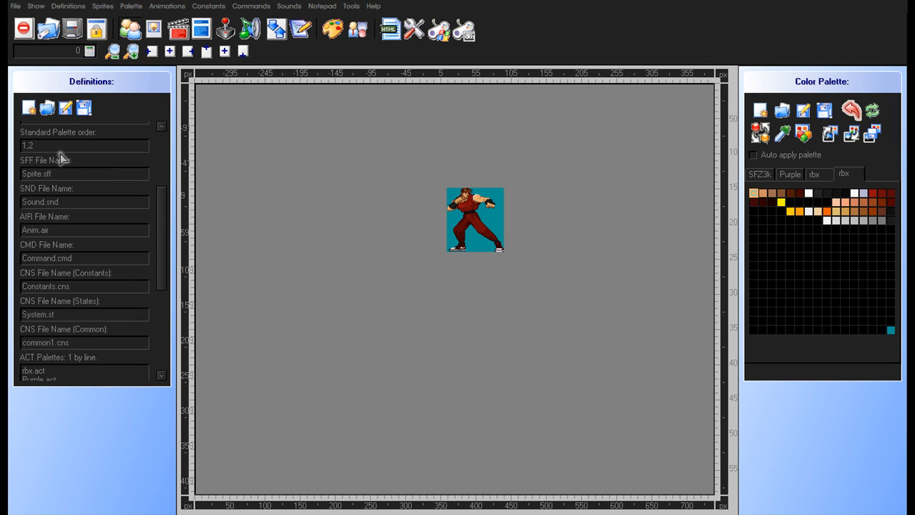
pyautogui.click(34, 145)
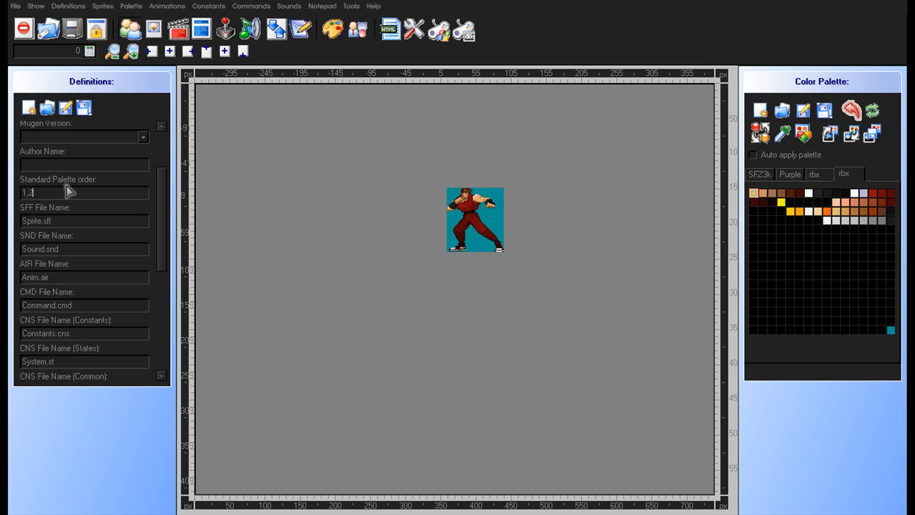
pyautogui.scroll(-3)
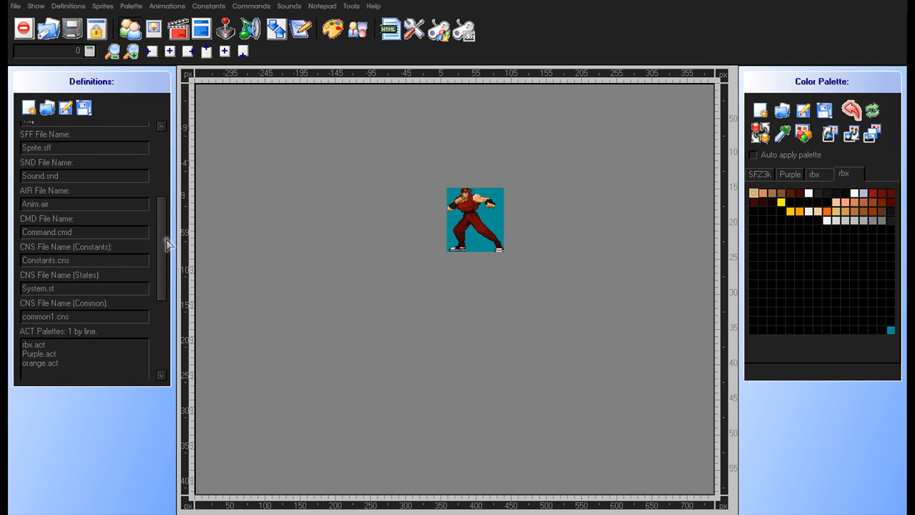
pyautogui.scroll(-3)
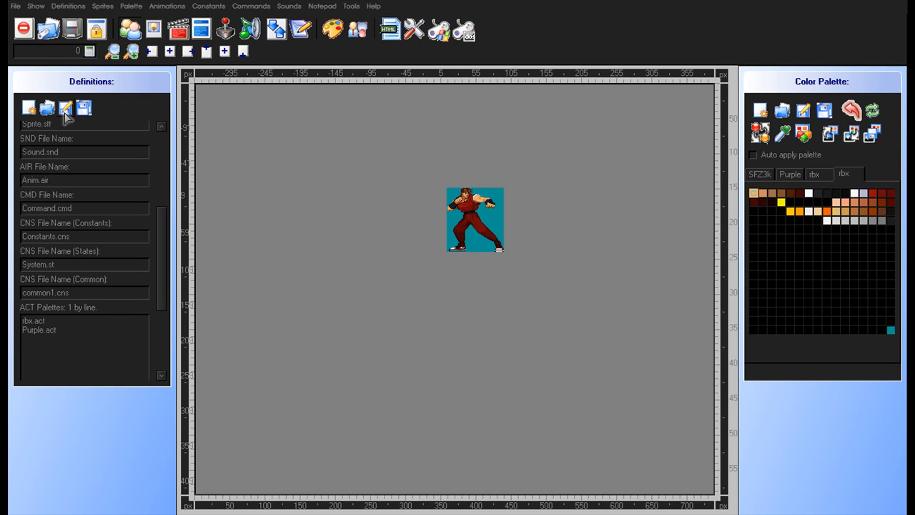
pyautogui.click(72, 339)
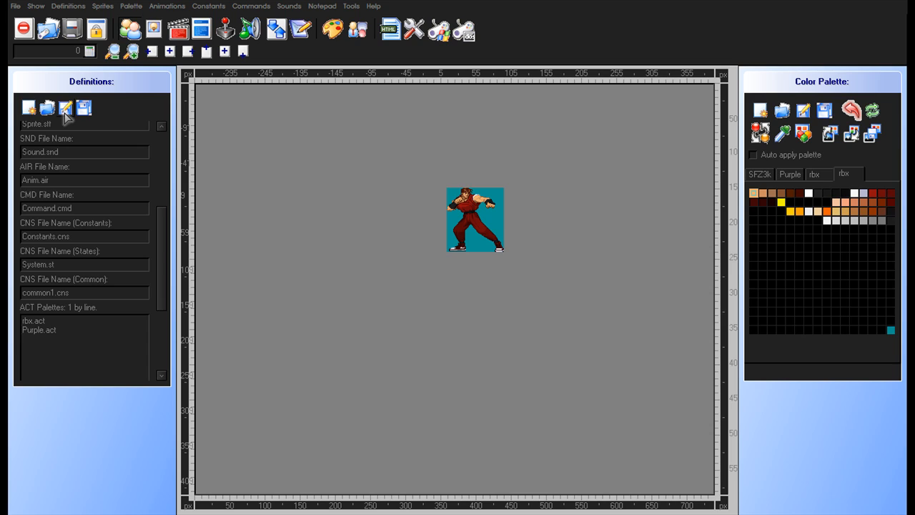
pyautogui.click(21, 338)
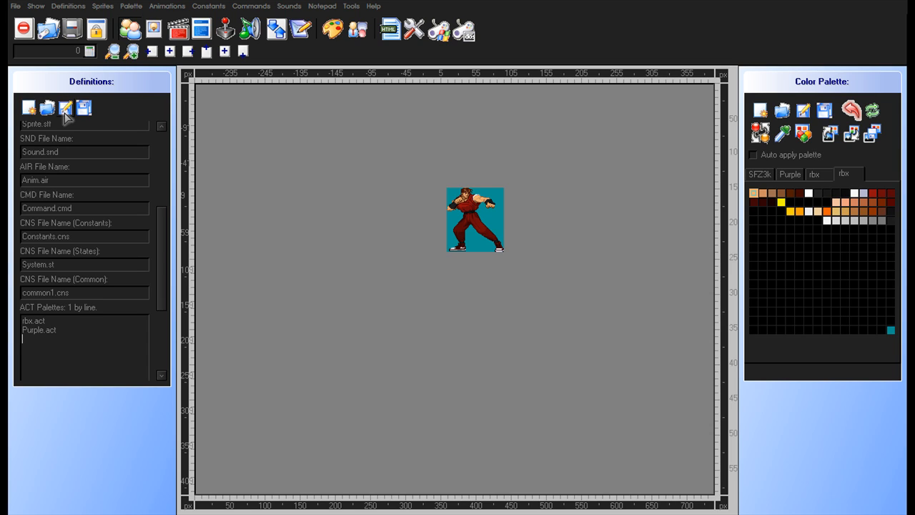